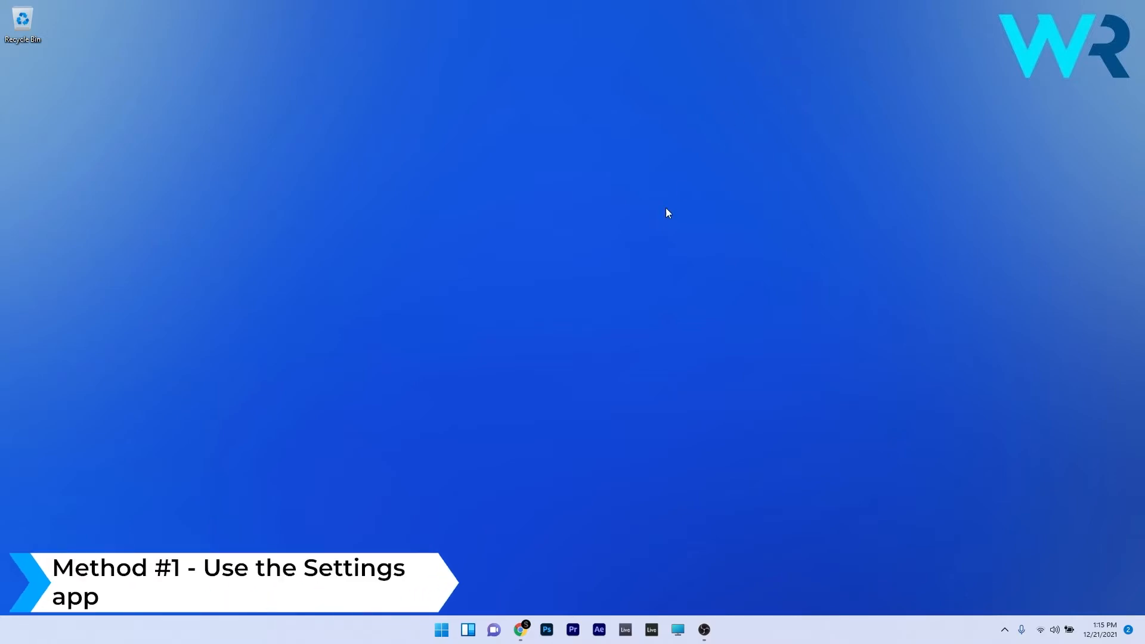
- Launch the Settings app from the Start menu's Pinned section
{"action": "left_click", "coordinate": [440, 630]}
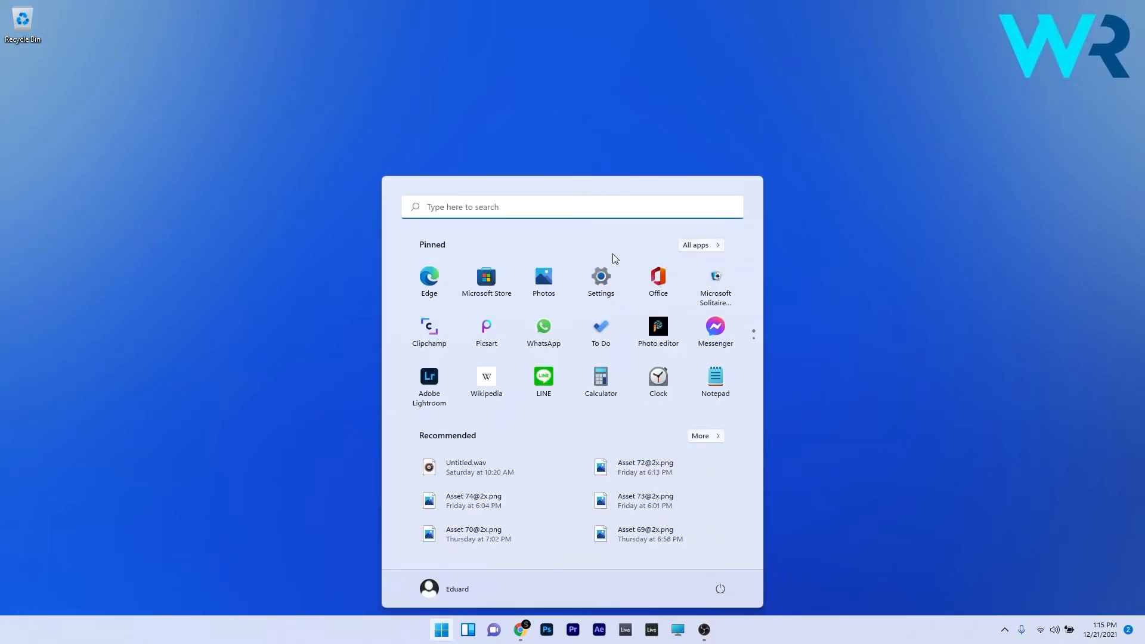
{"action": "left_click", "coordinate": [601, 276]}
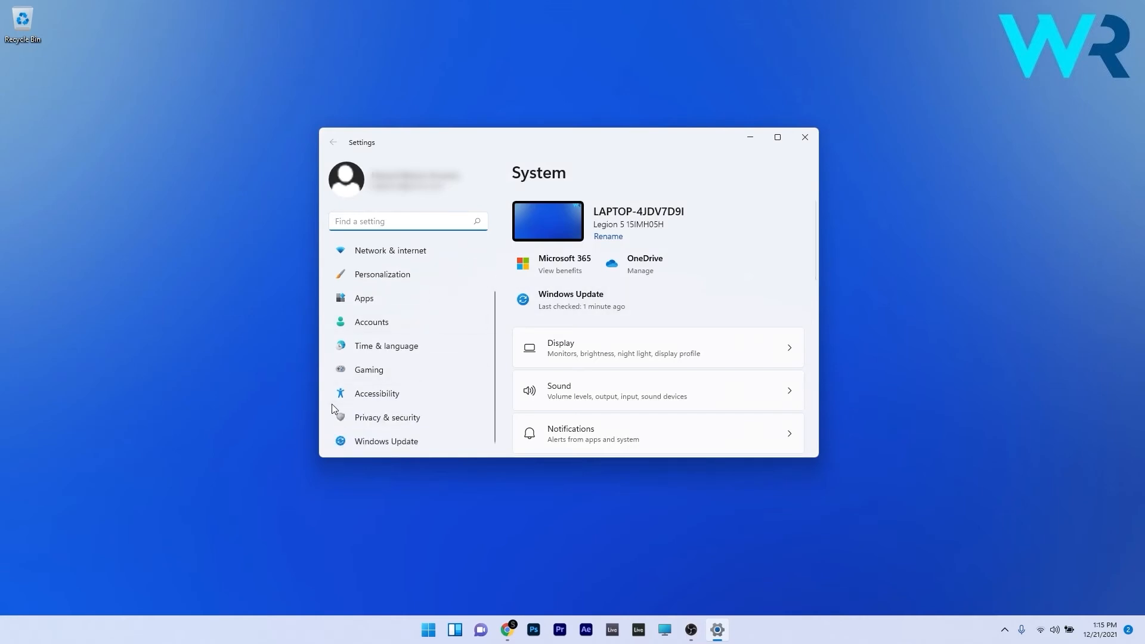
{"action": "mouse_move", "coordinate": [412, 398]}
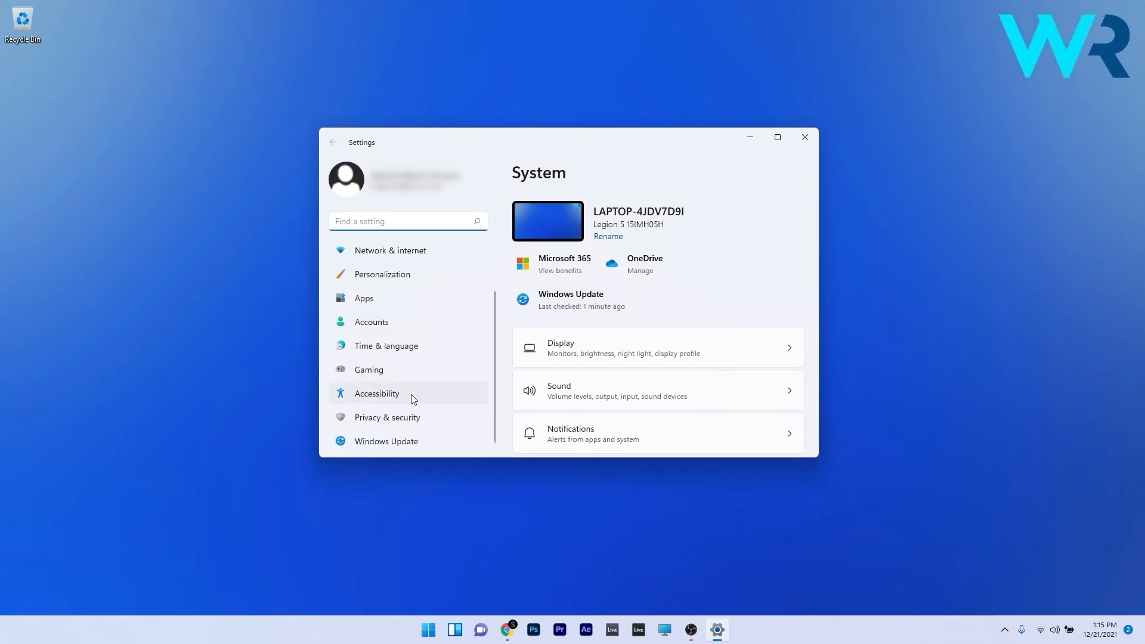
- Choose the black pointer style under Accessibility > Mouse pointer and touch, then close Settings
{"action": "left_click", "coordinate": [377, 392]}
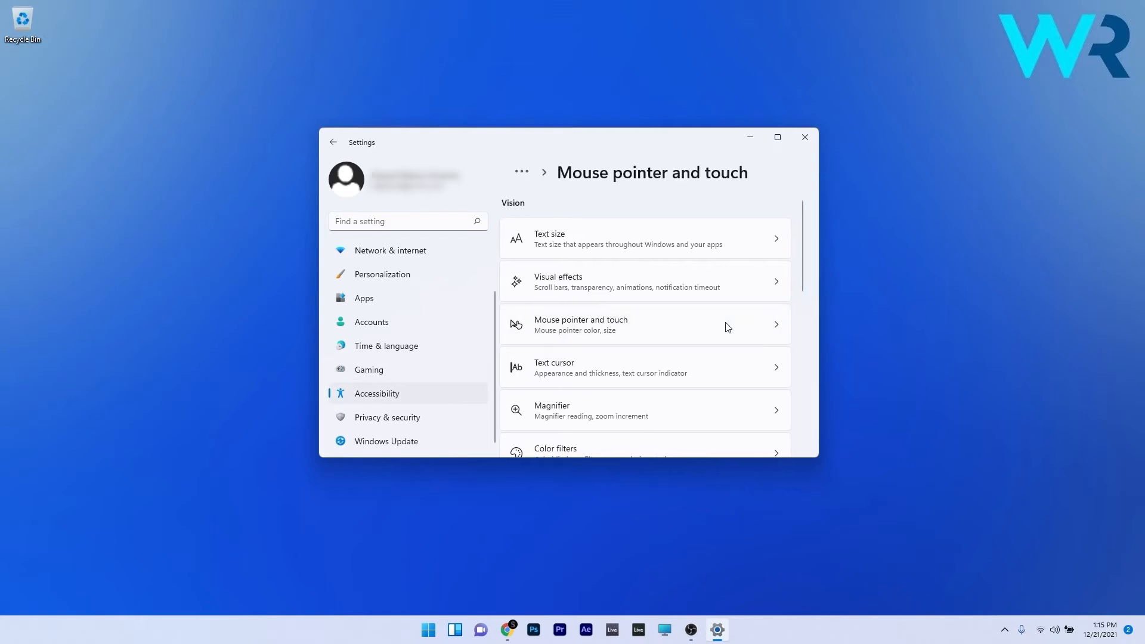
{"action": "left_click", "coordinate": [644, 325]}
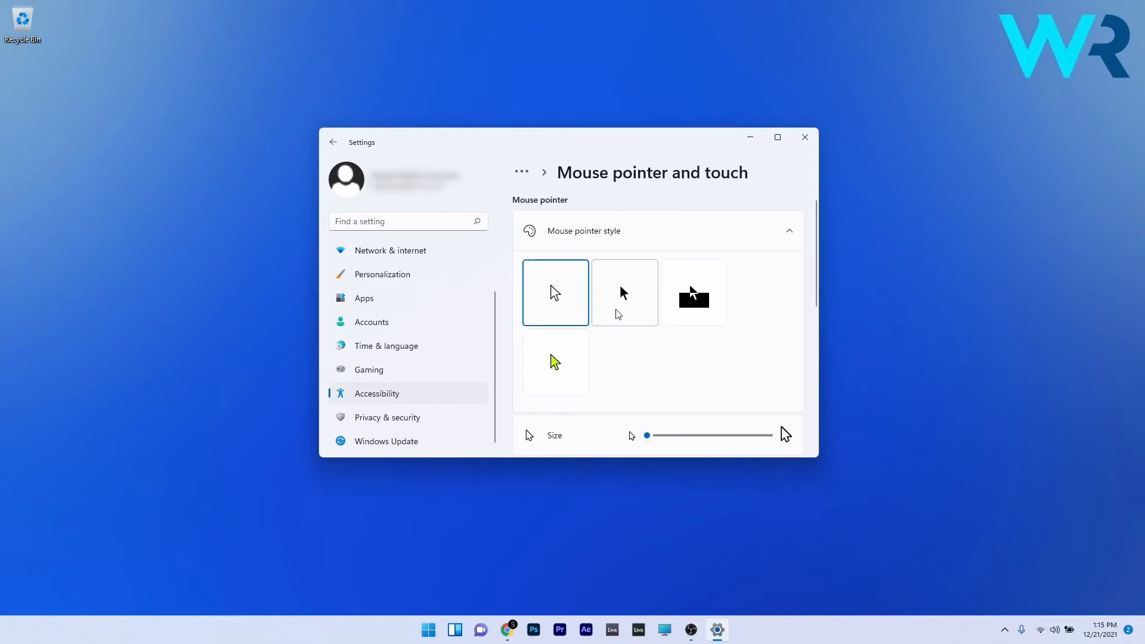
{"action": "left_click", "coordinate": [624, 292]}
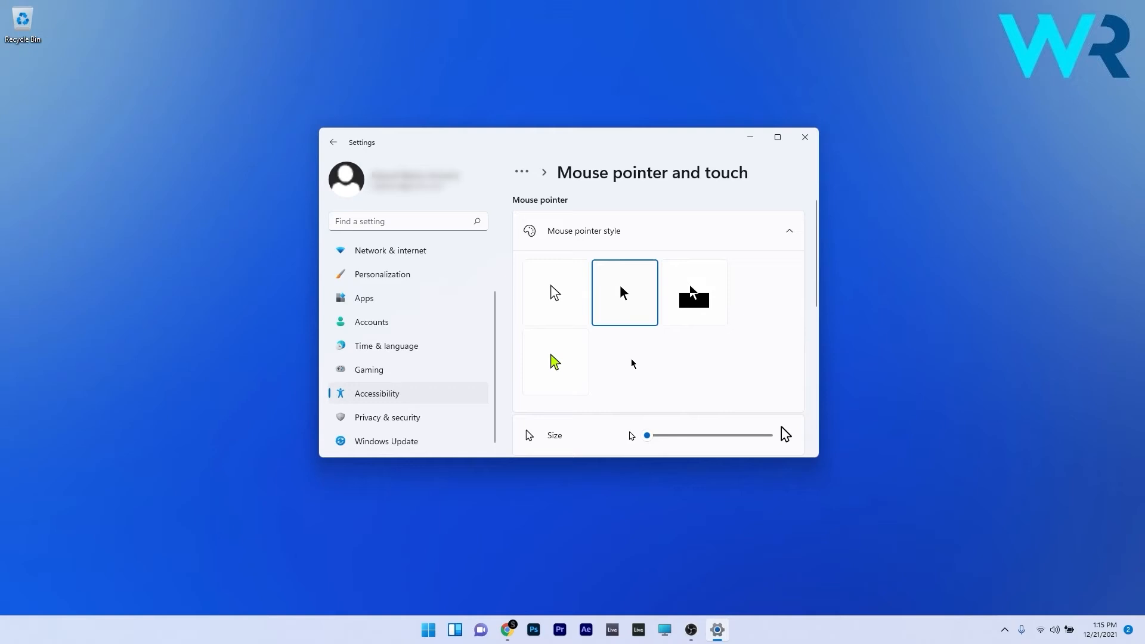
{"action": "left_click", "coordinate": [803, 138]}
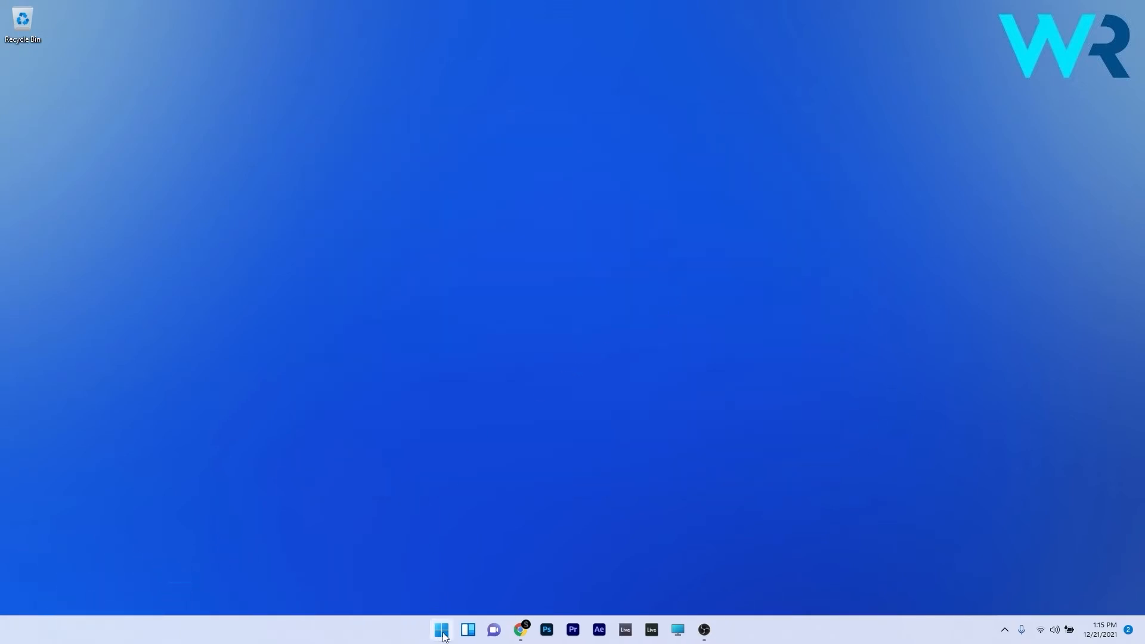
- Search 'mouse settings', reach the Mouse page and launch Additional mouse settings
{"action": "type", "text": "mouse settings"}
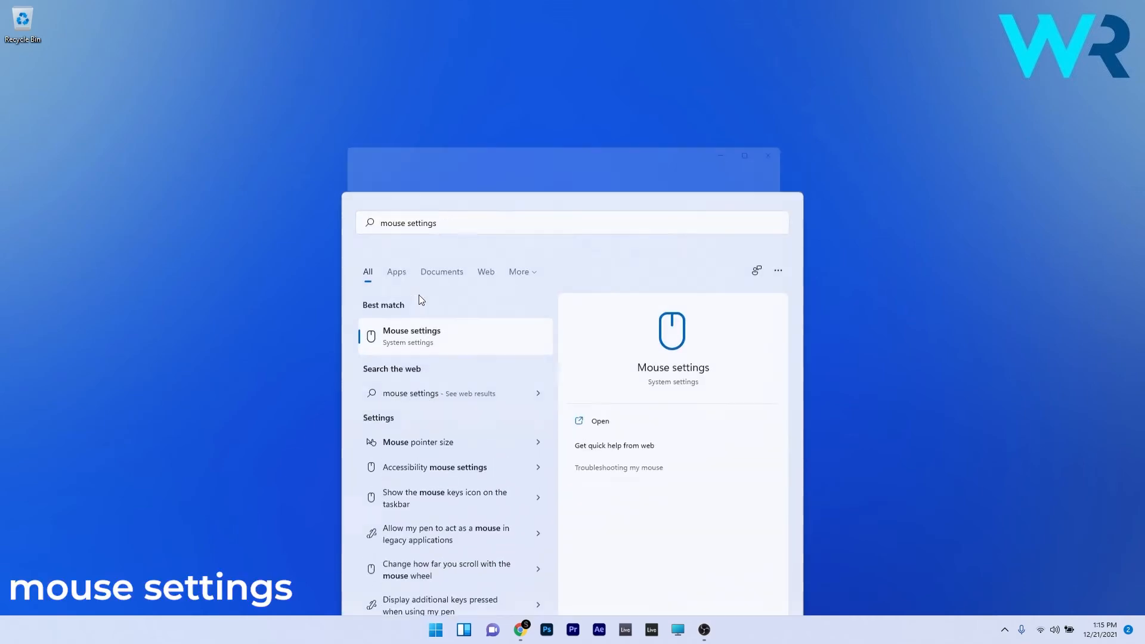
{"action": "left_click", "coordinate": [412, 335]}
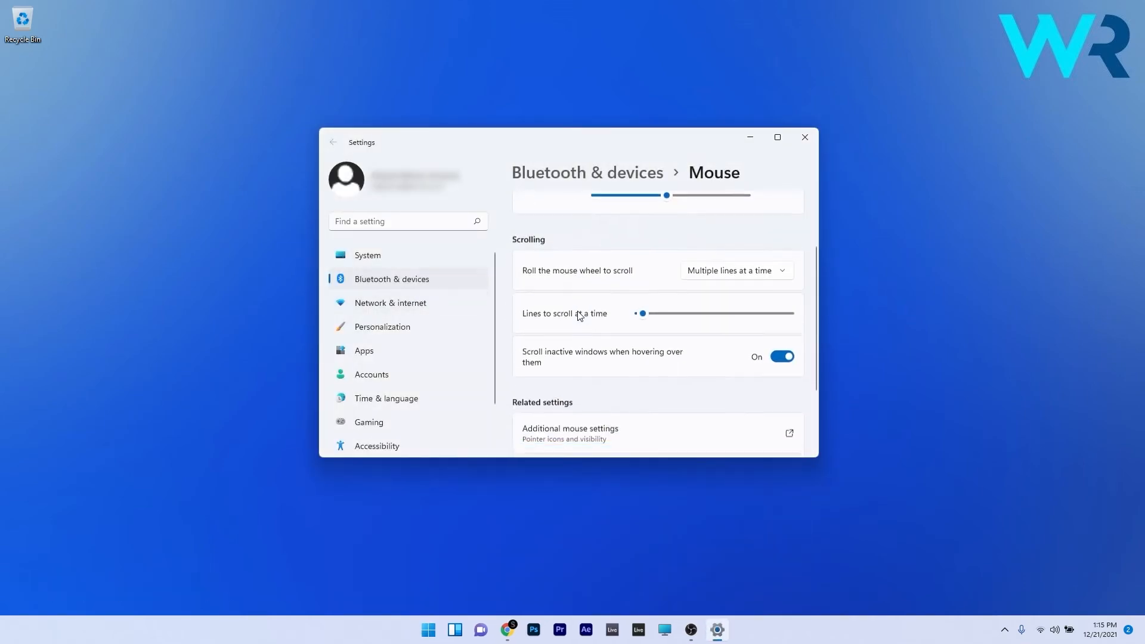
{"action": "scroll", "scroll_direction": "down", "scroll_amount": 3}
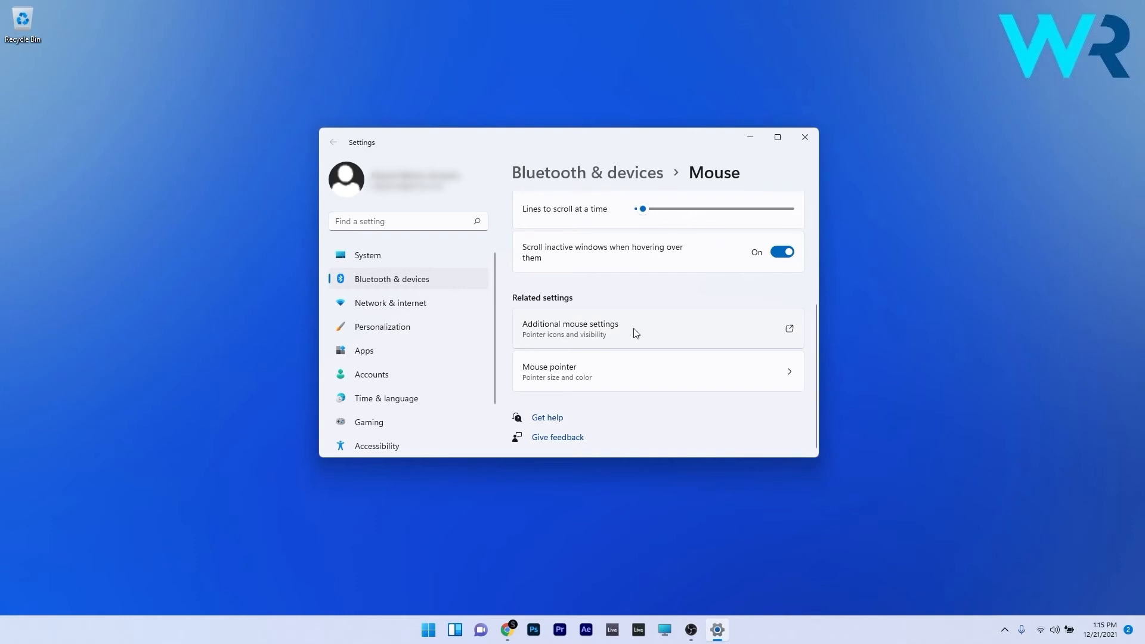
{"action": "left_click", "coordinate": [571, 328]}
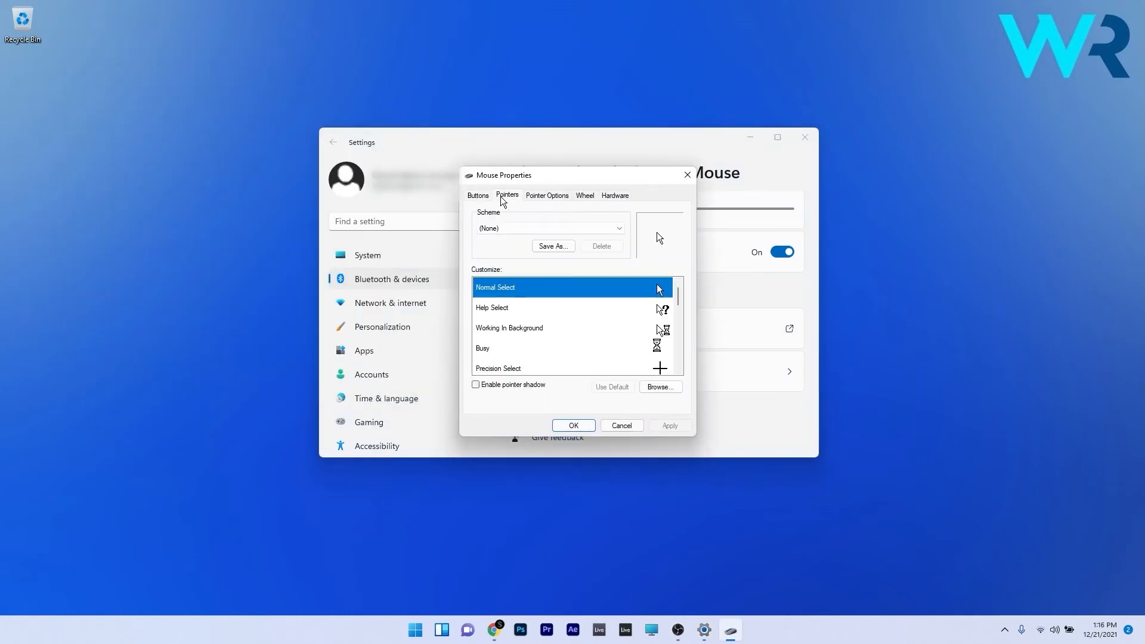
{"action": "mouse_move", "coordinate": [483, 222]}
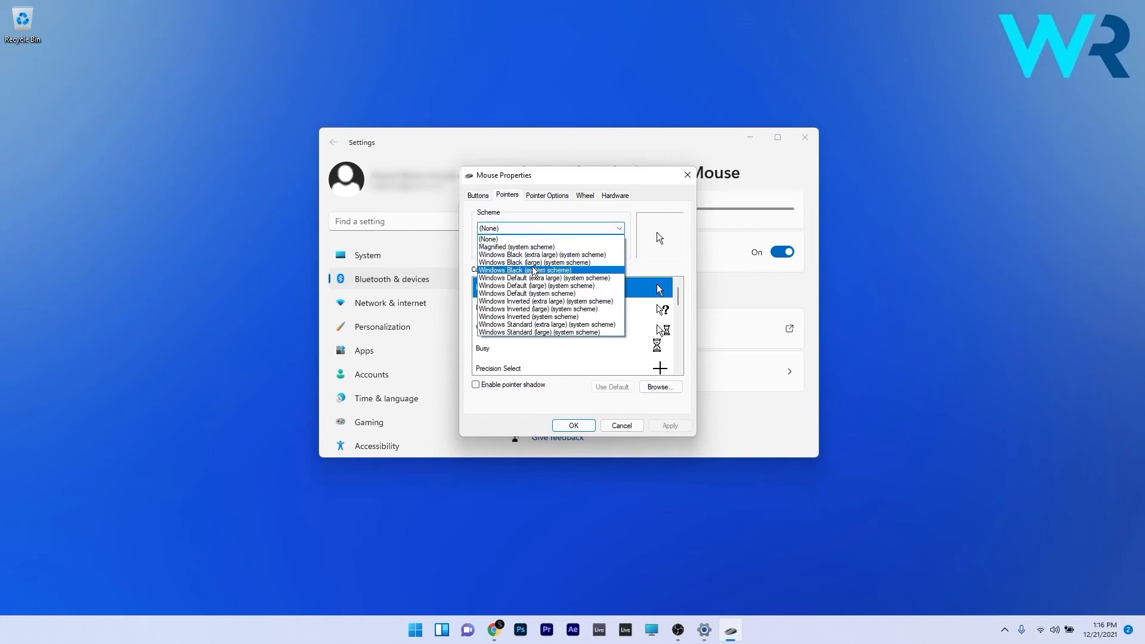
- Select the Windows Black (system scheme) pointer scheme and confirm with OK
{"action": "left_click", "coordinate": [525, 270]}
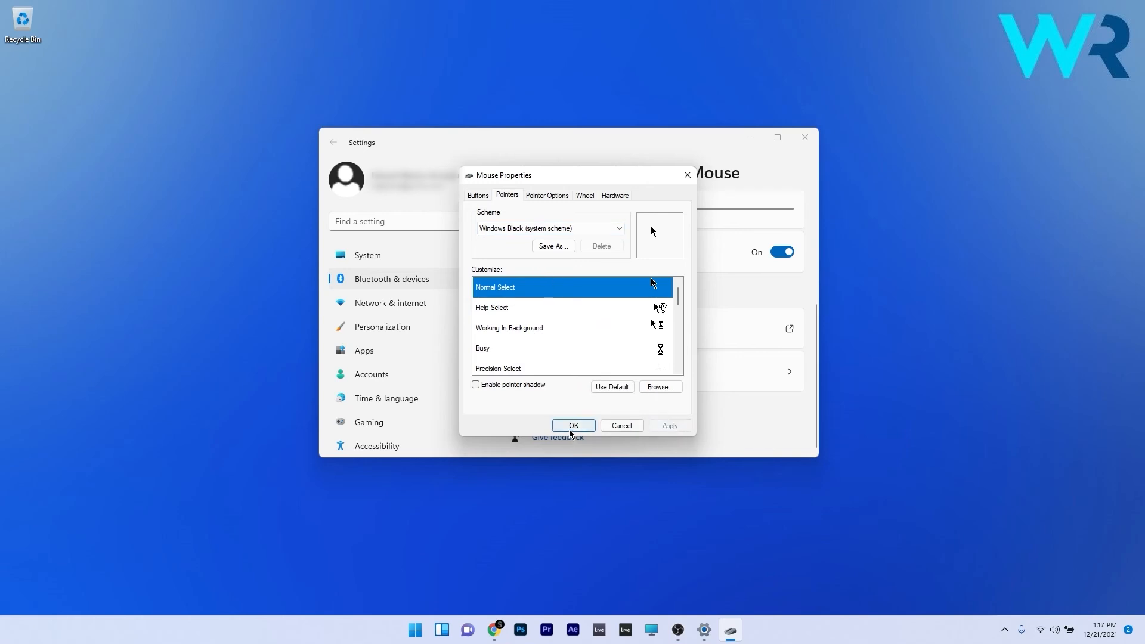
{"action": "left_click", "coordinate": [572, 425]}
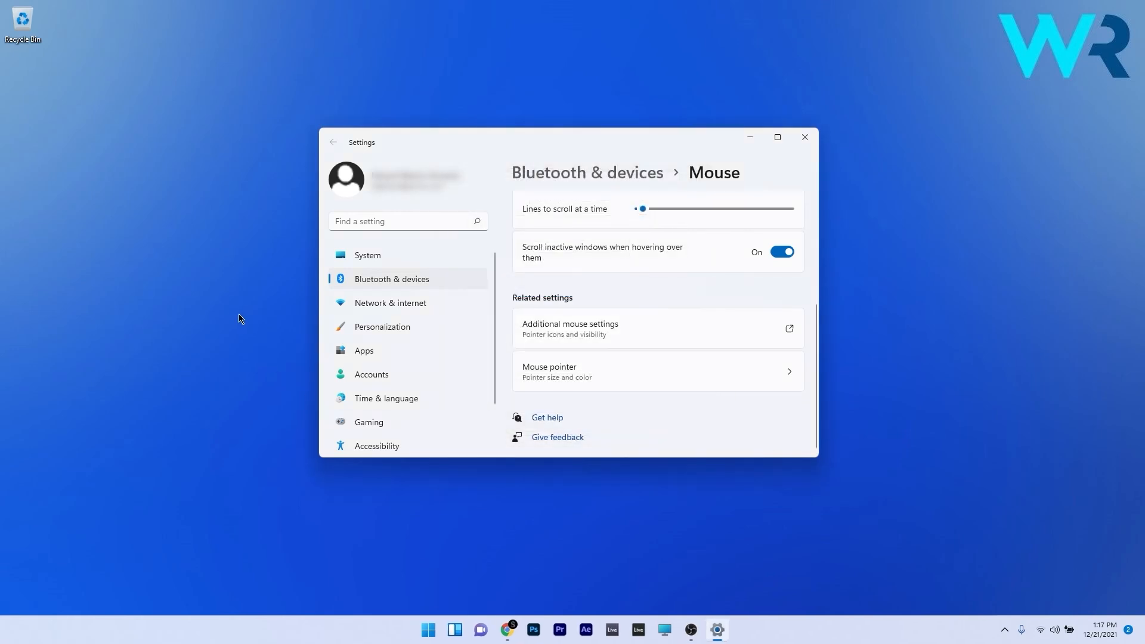
{"action": "mouse_move", "coordinate": [222, 294]}
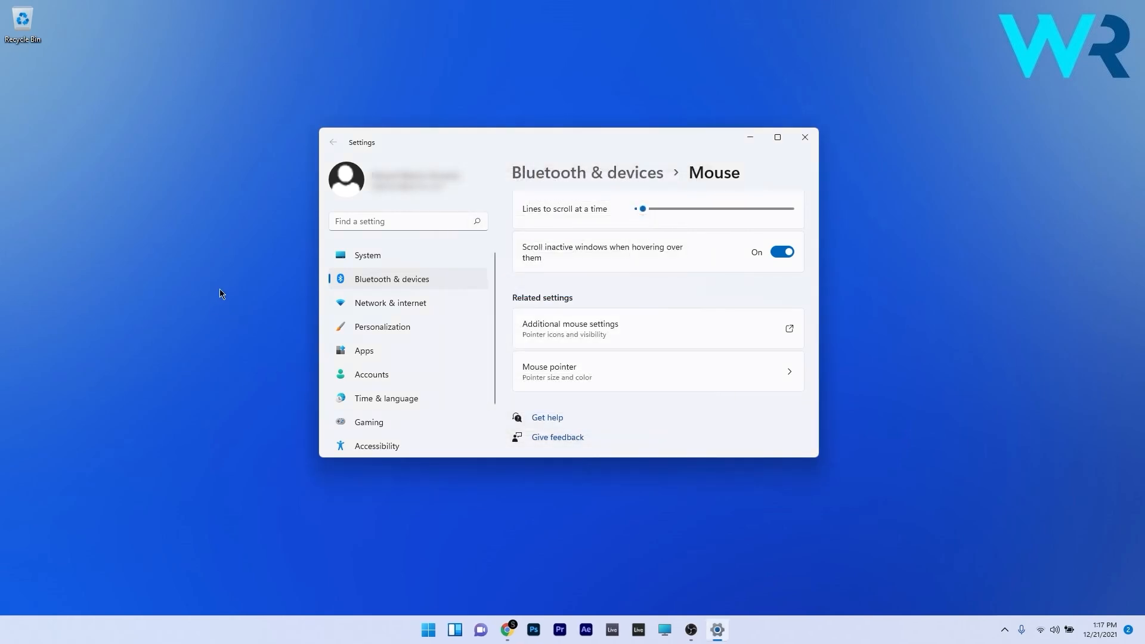
- Close the Settings window, leaving the desktop with 'windowsreport' typed
{"action": "left_click", "coordinate": [804, 136]}
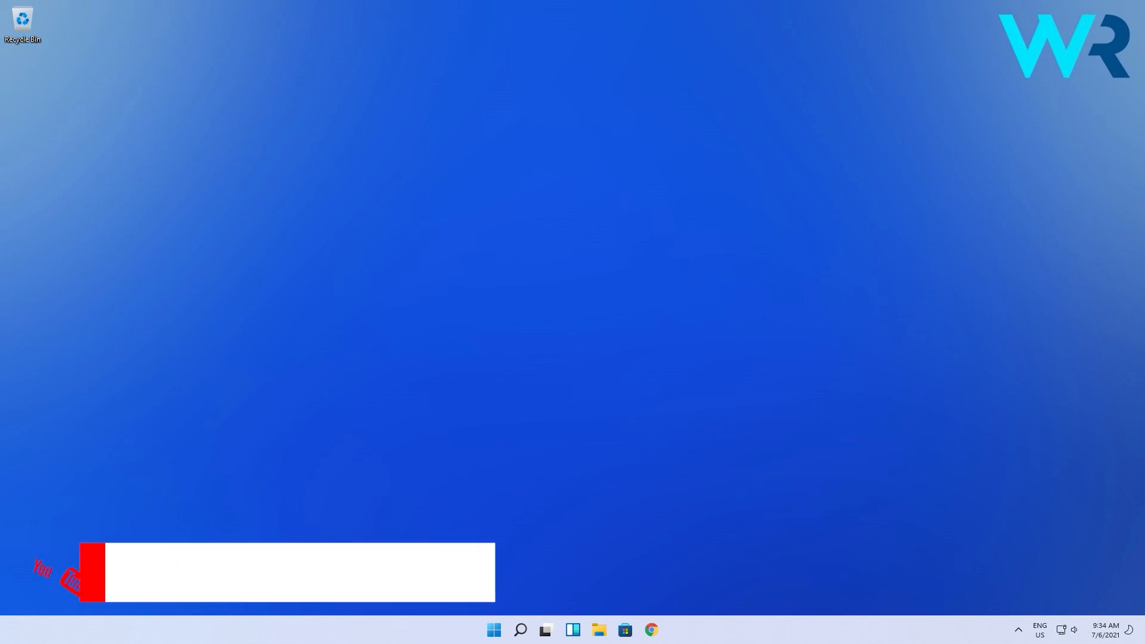
{"action": "type", "text": "windowsreport"}
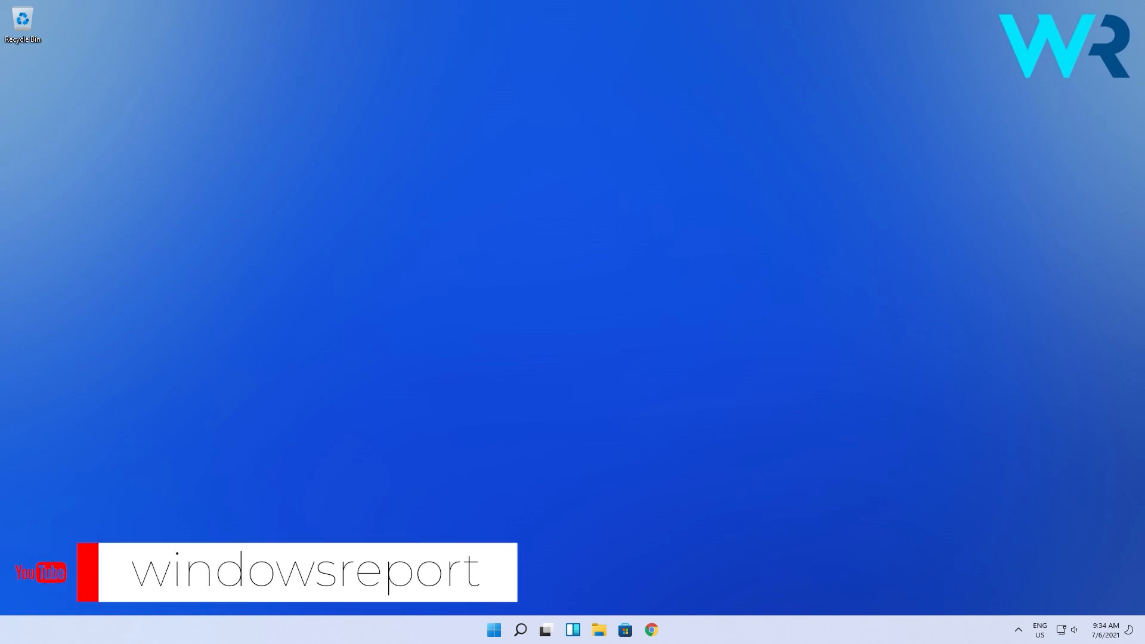